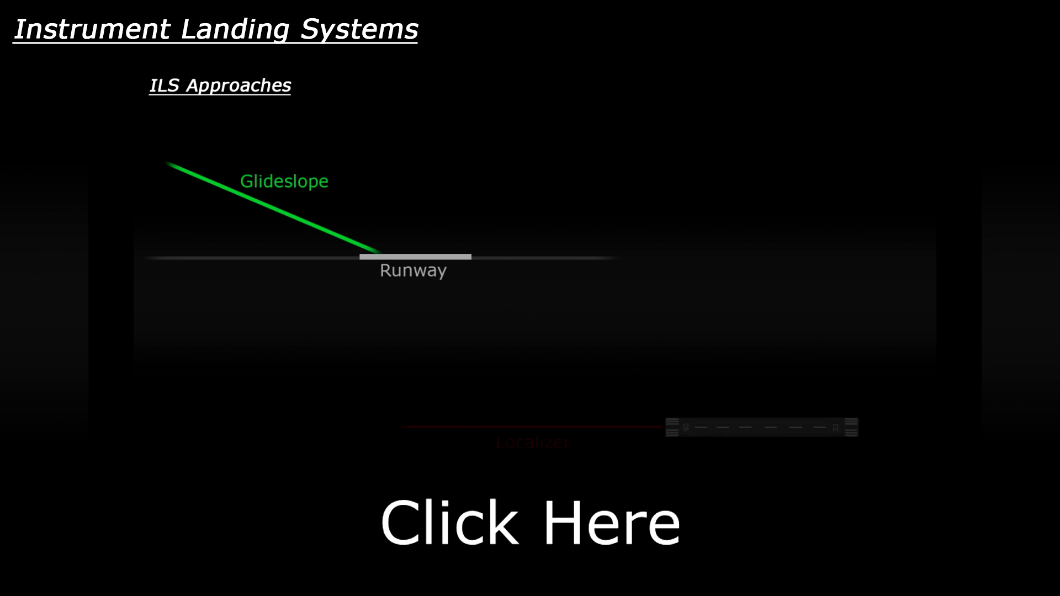
{"action": "left_click", "coordinate": [530, 522]}
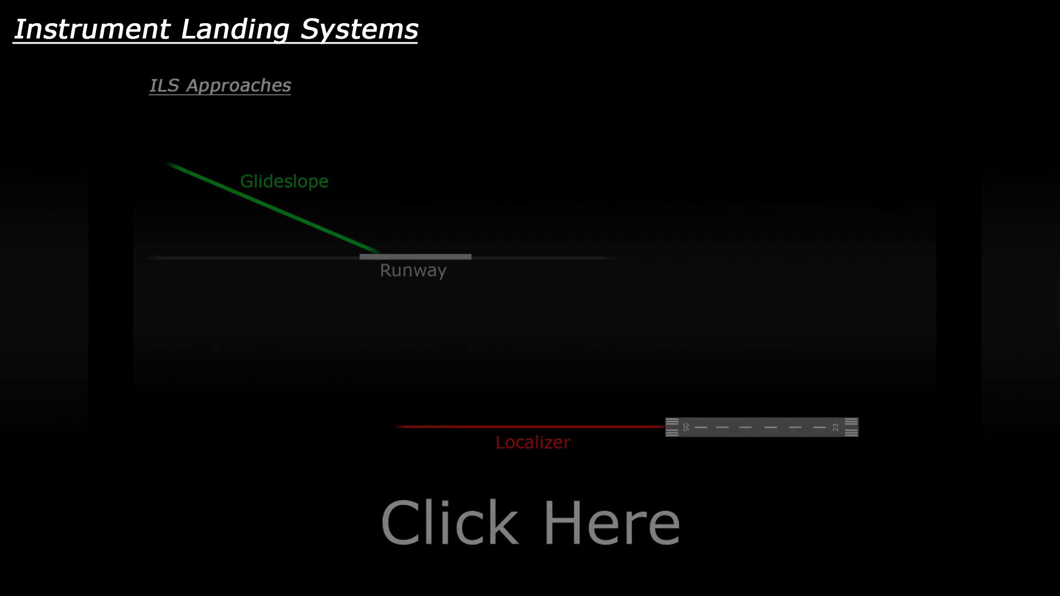
{"action": "left_click", "coordinate": [531, 521]}
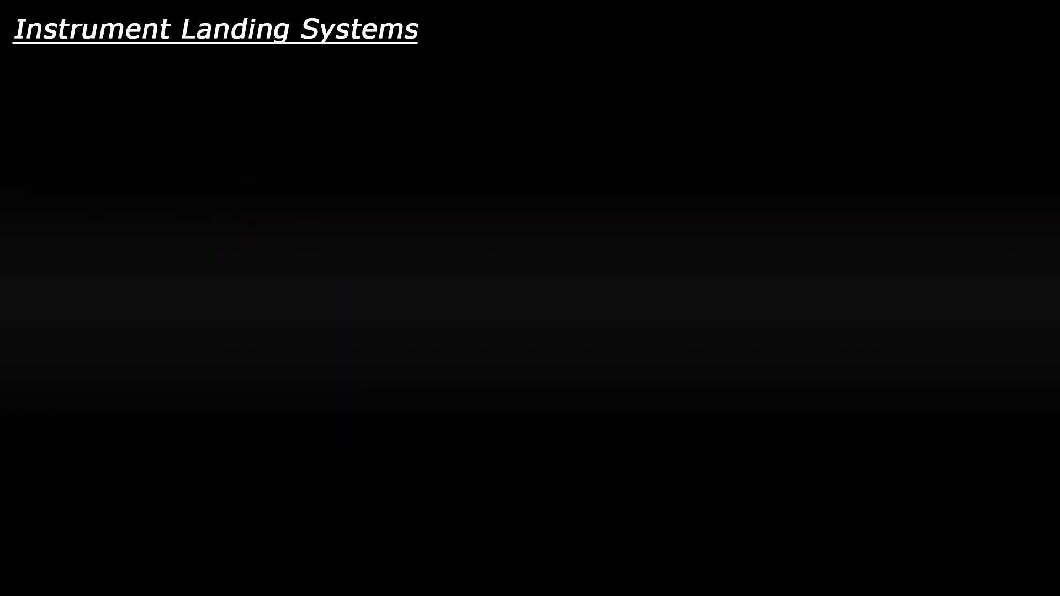